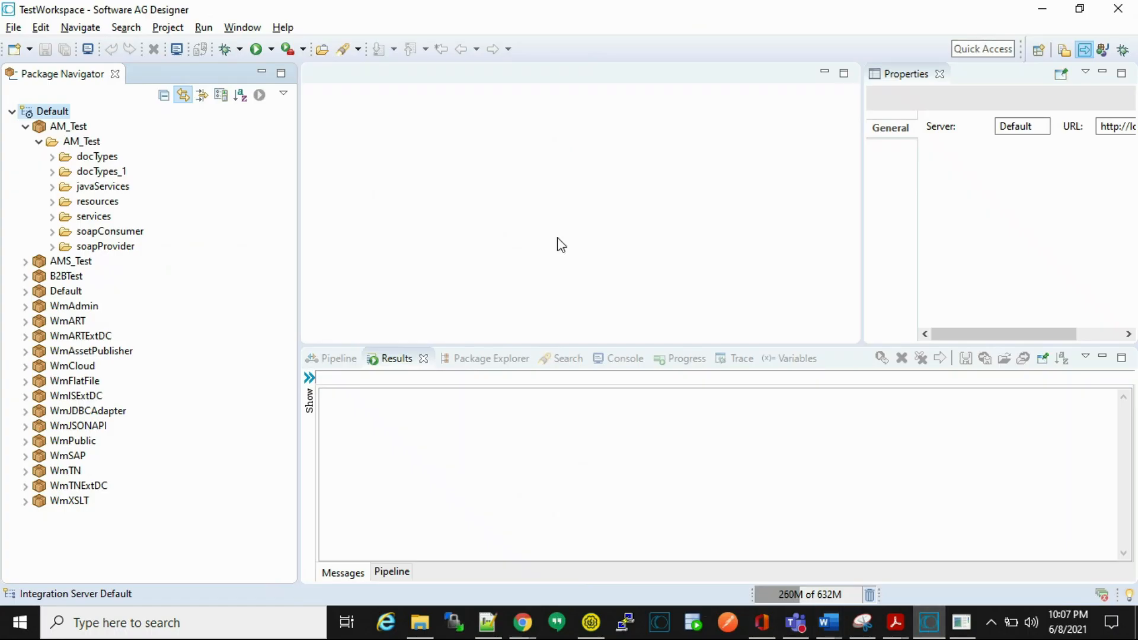
Create a flow service named testSequence under AM_Test's services folder
left_click(93, 216)
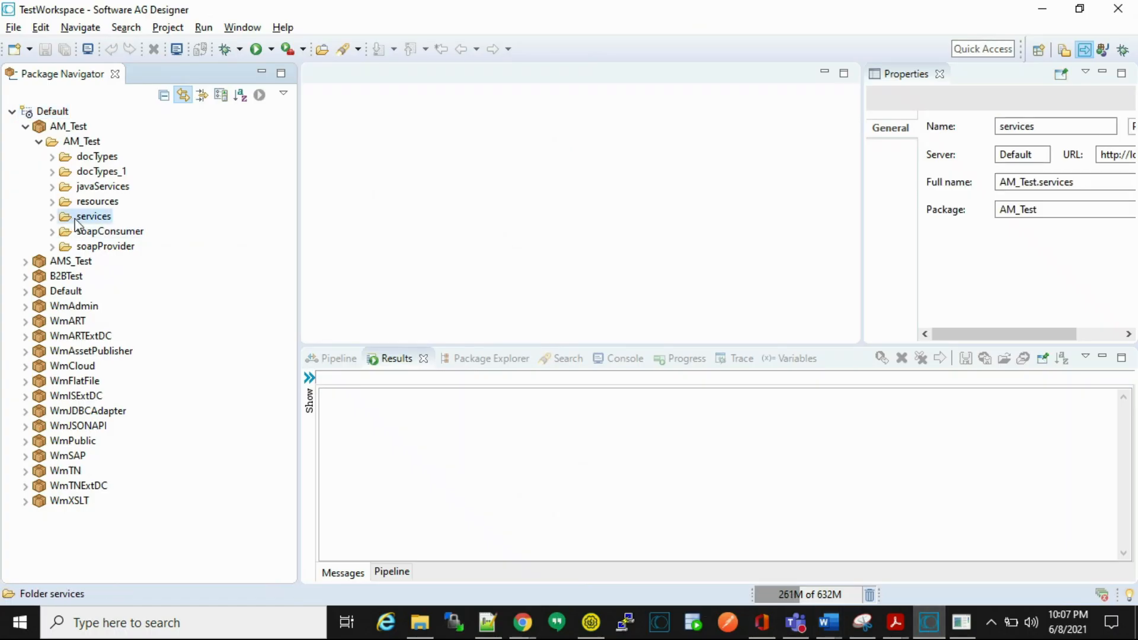
mouse_move(434, 287)
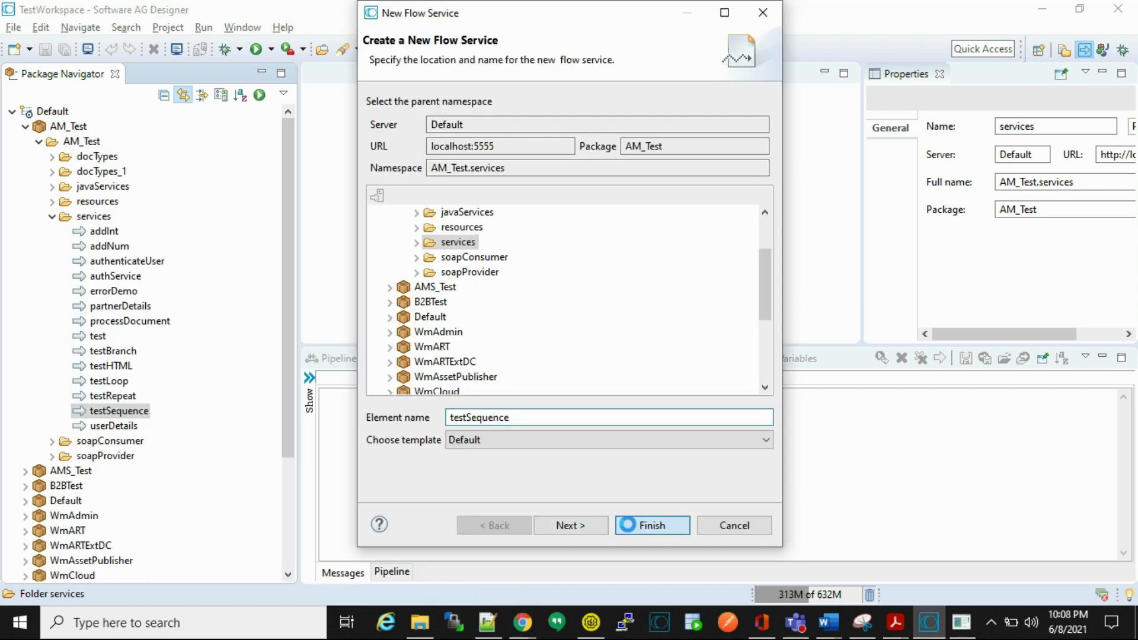
left_click(651, 525)
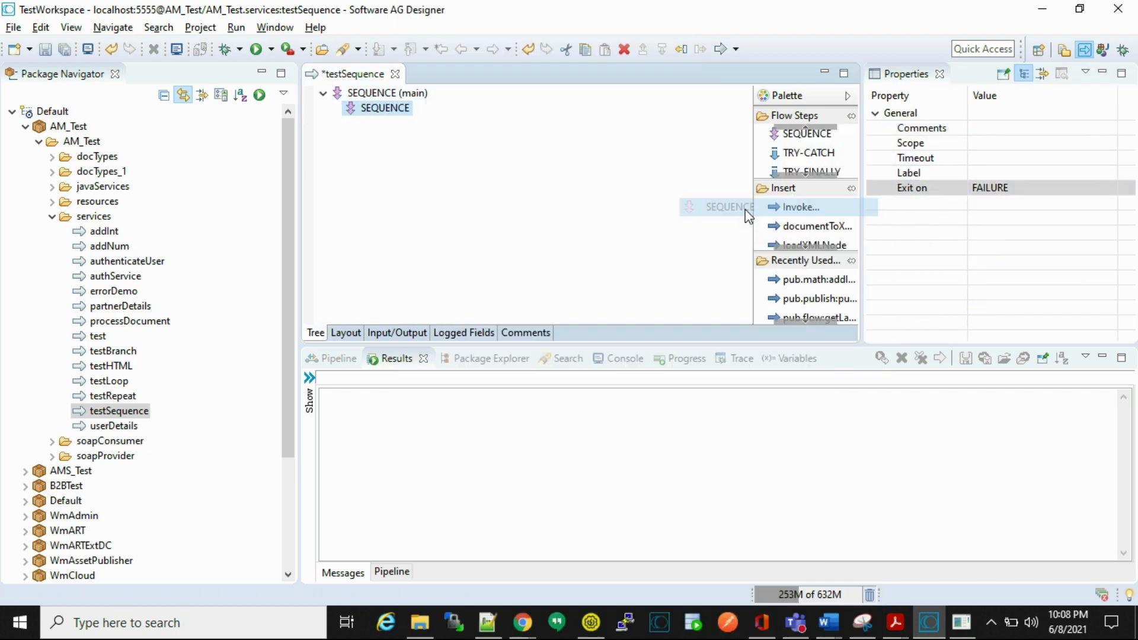
Add a second nested SEQUENCE under main and comment the sequences main, try and catch
left_click(1038, 128)
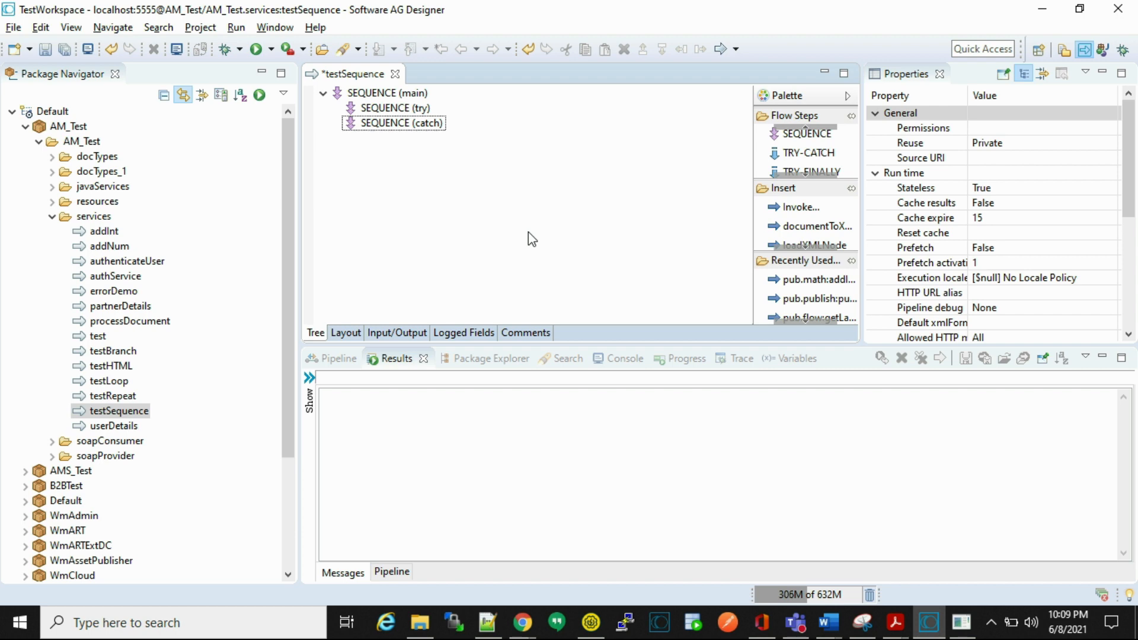
left_click(401, 123)
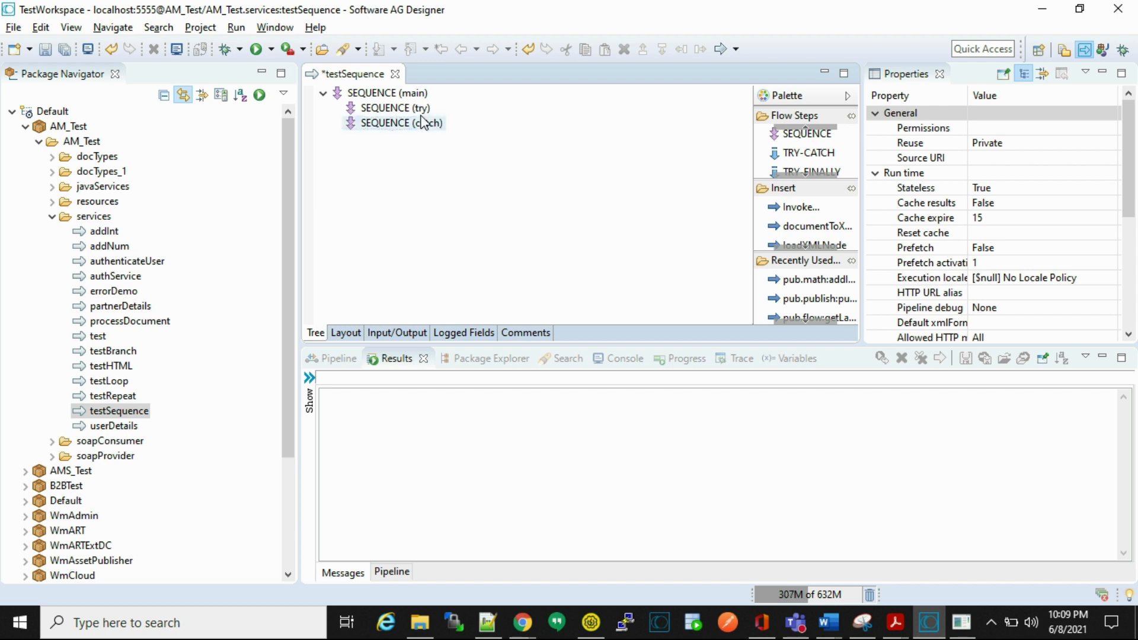
left_click(385, 93)
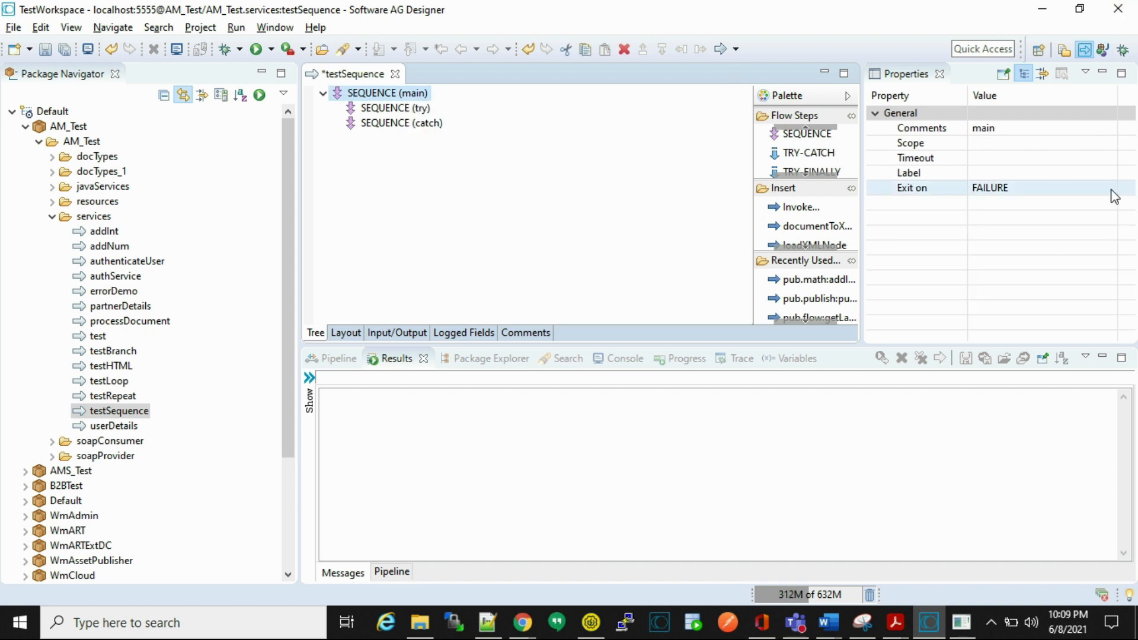
Set main's Exit on property to SUCCESS and check that try still exits on FAILURE
left_click(1113, 187)
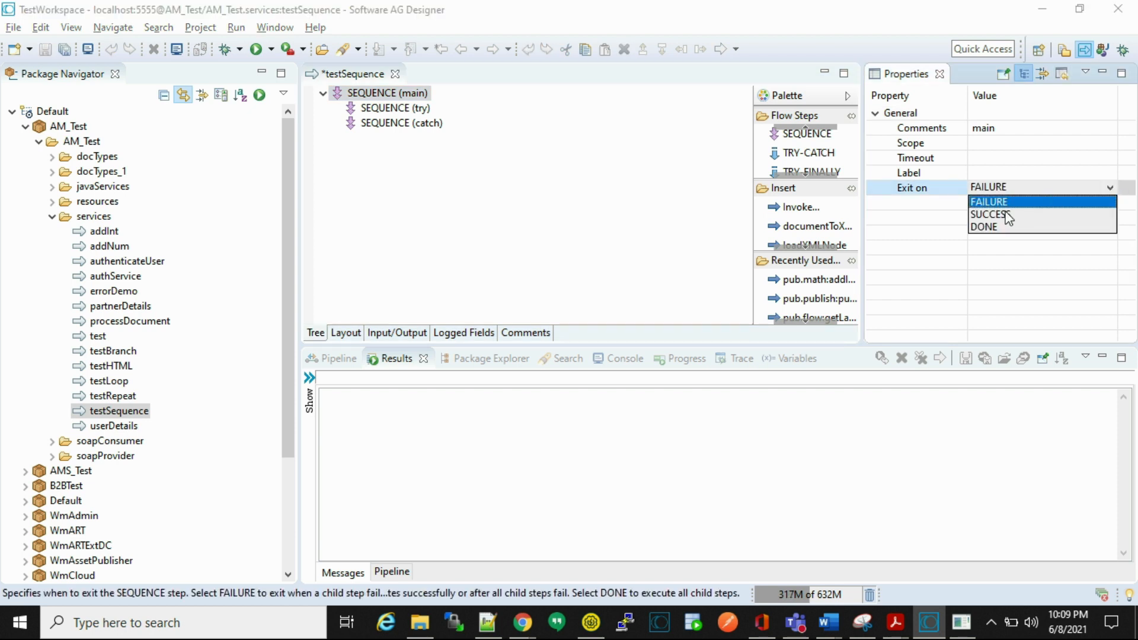
left_click(989, 215)
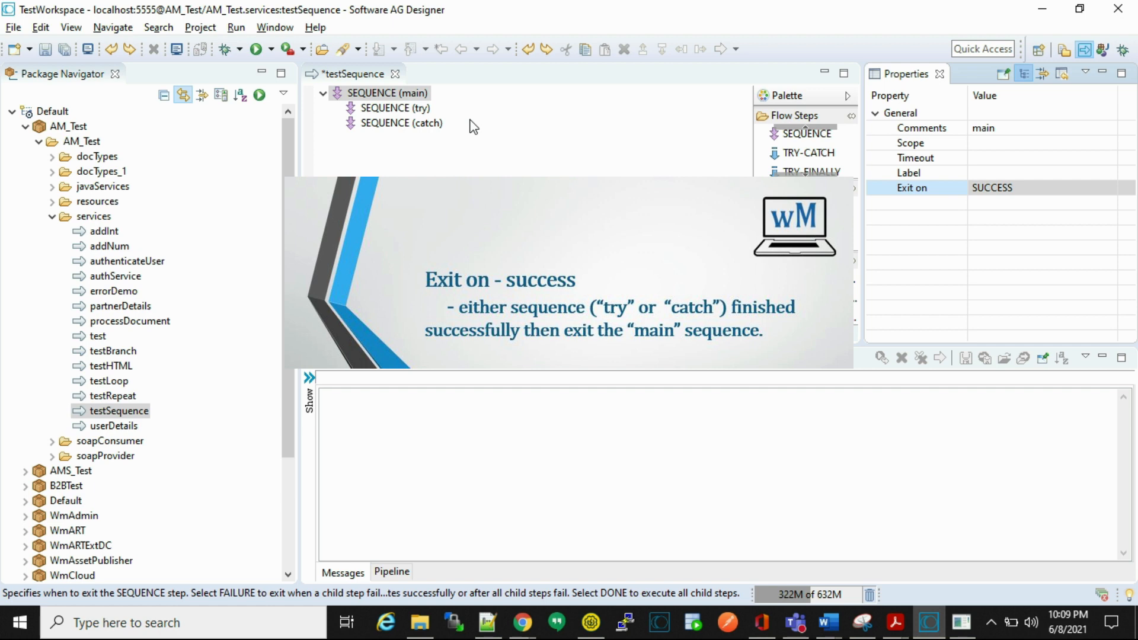
mouse_move(573, 135)
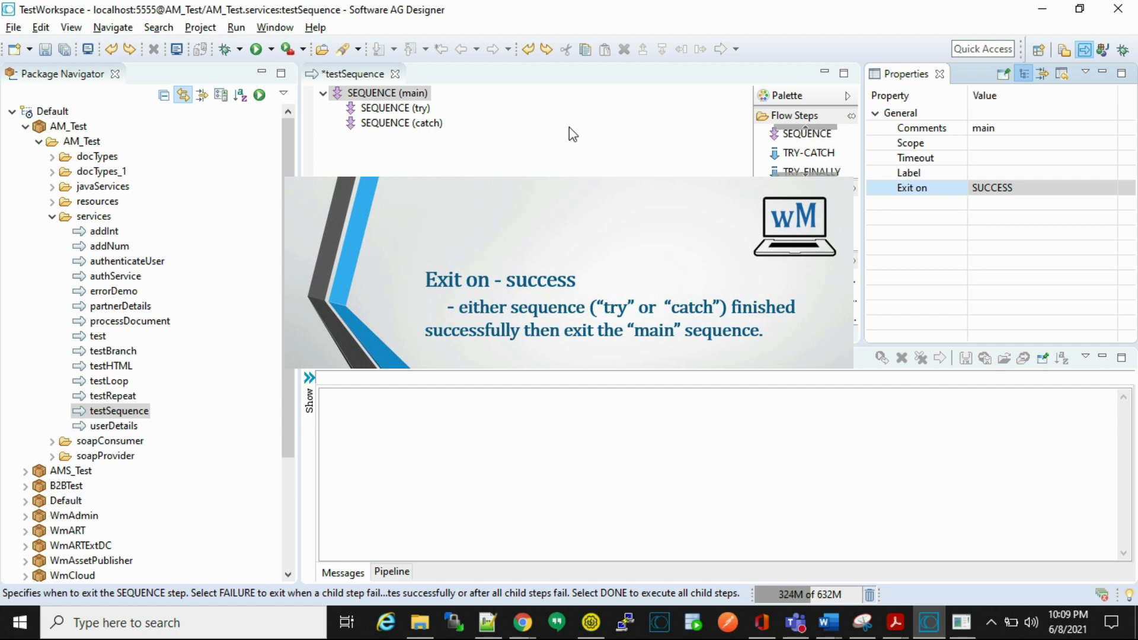
left_click(394, 107)
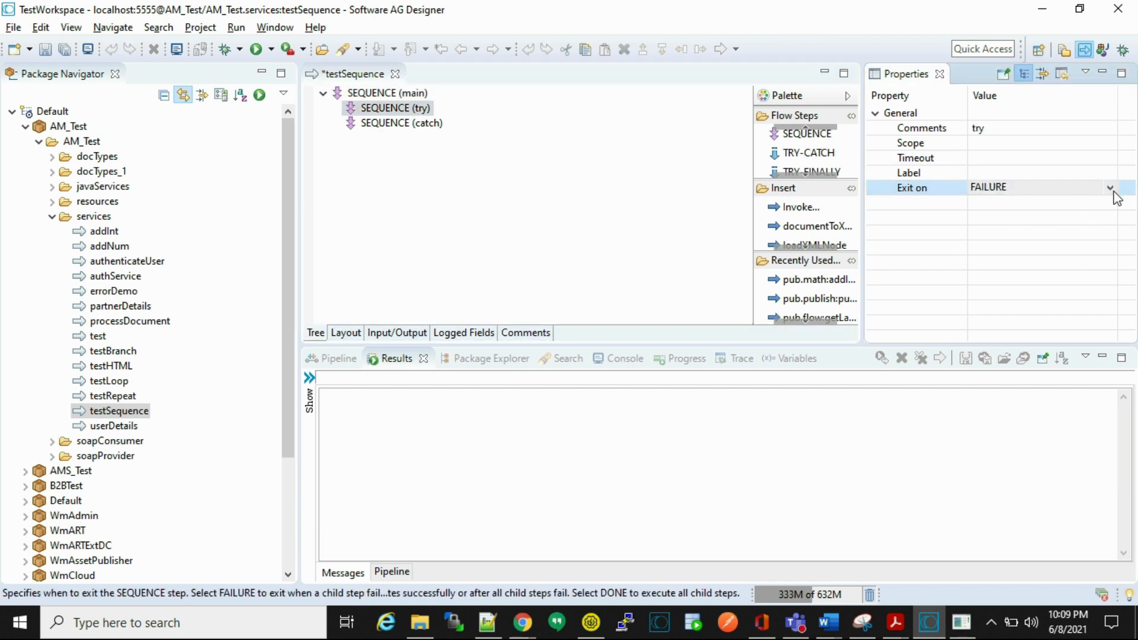
mouse_move(735, 309)
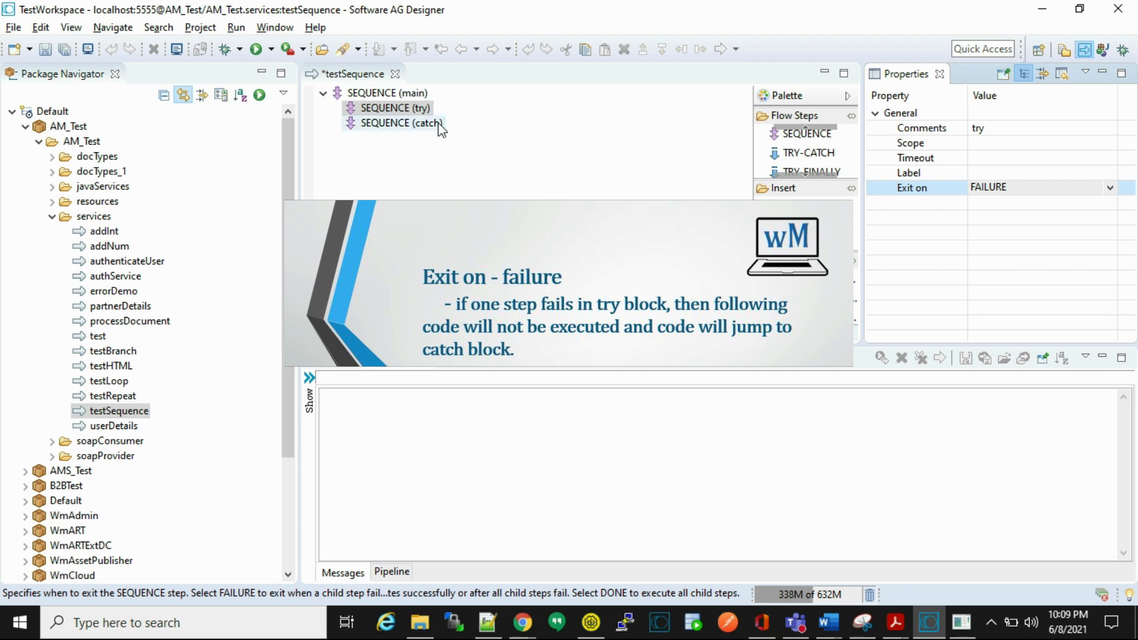
left_click(400, 123)
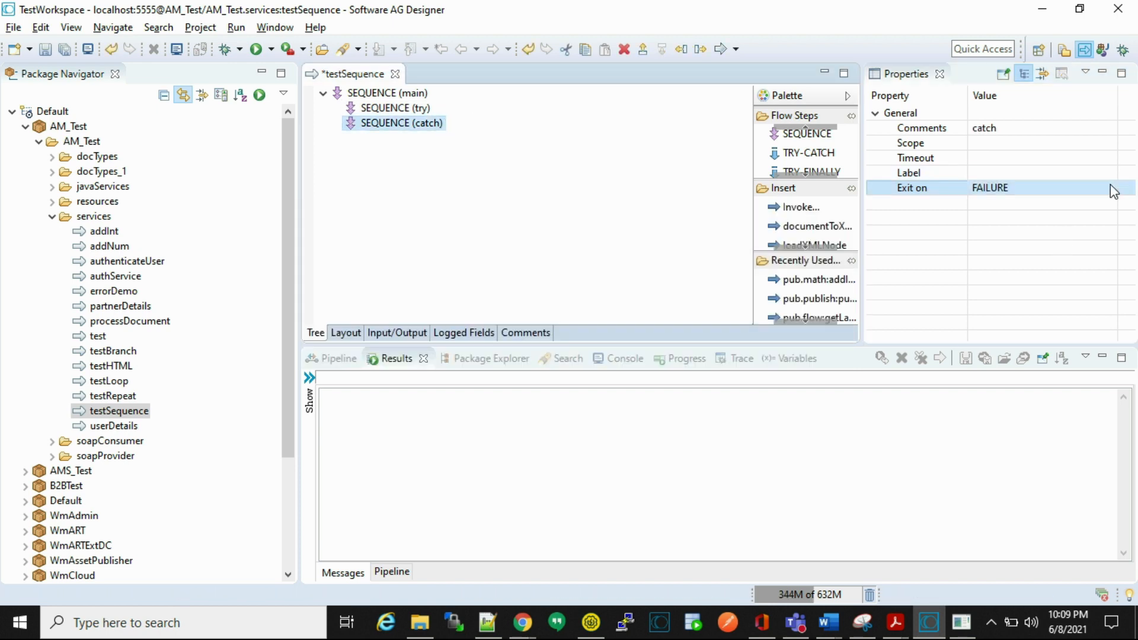
Set the catch sequence to exit on DONE
left_click(1112, 187)
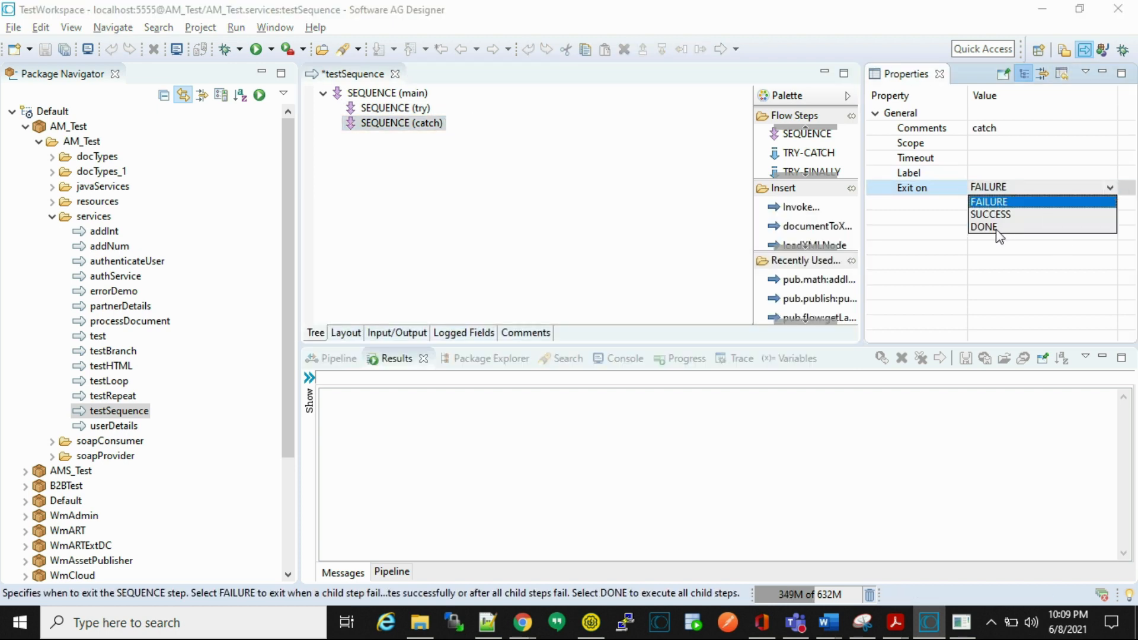
left_click(984, 227)
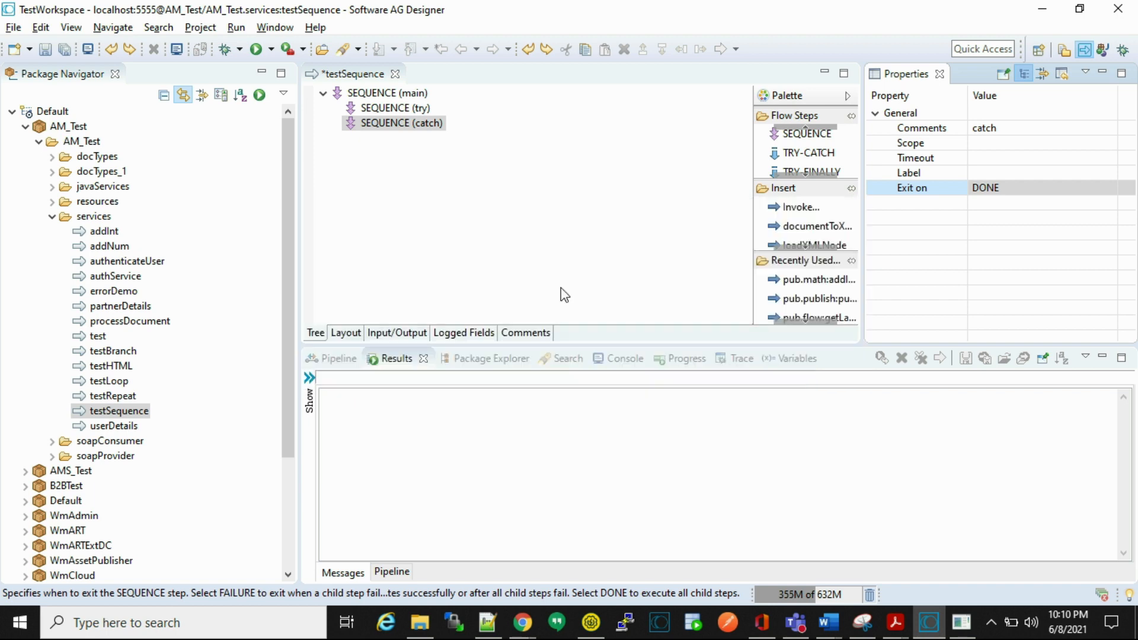
left_click(397, 108)
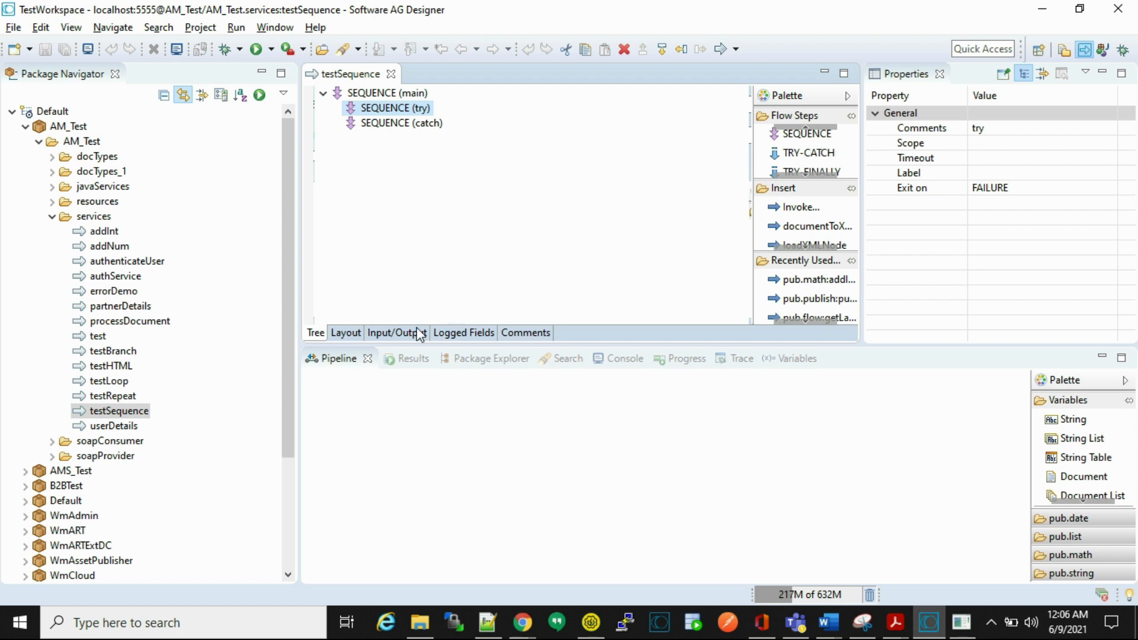
Add a String input named 'a' to testSequence and return to the flow tree
left_click(397, 332)
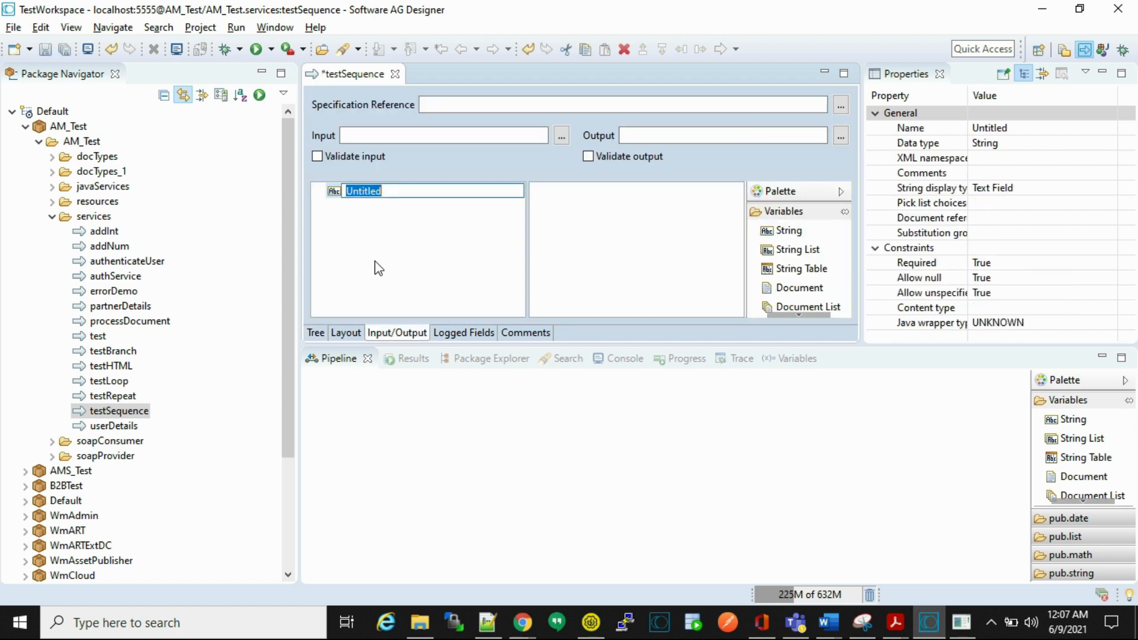
type("a")
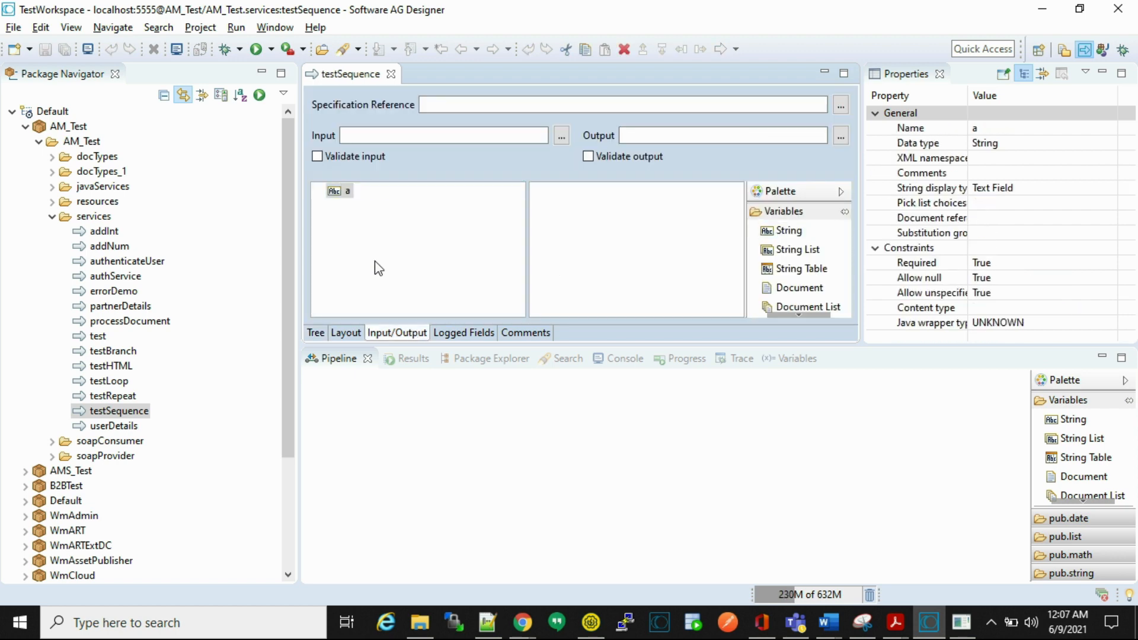
left_click(315, 332)
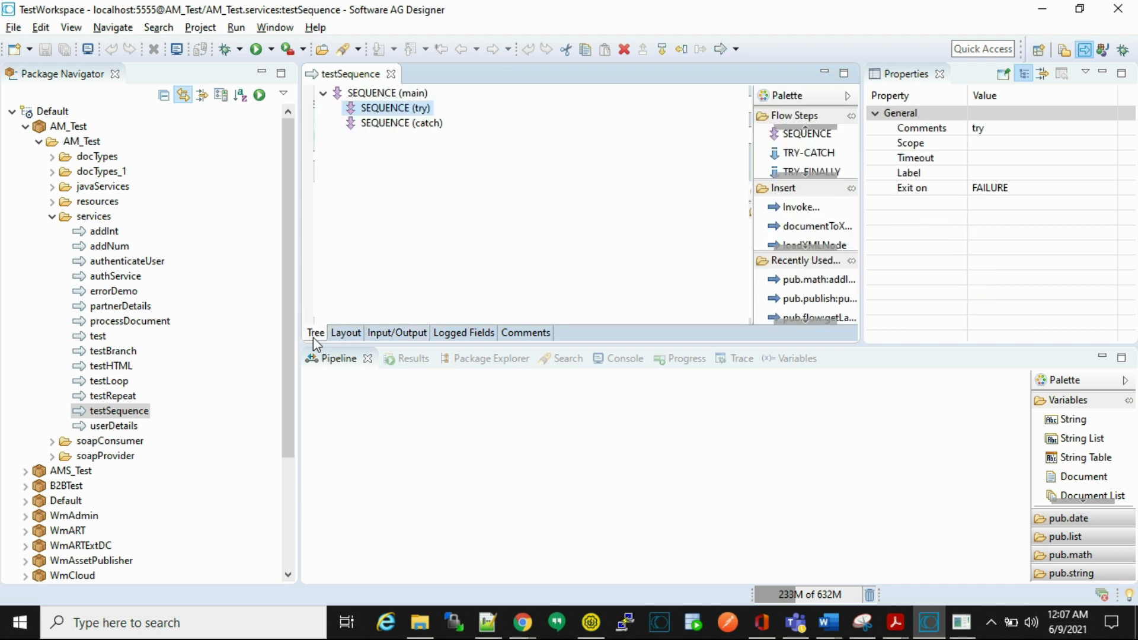
Insert a MAP in try using pub.math:divideInts, feeding num1 from 'a', with String output 'result'
right_click(395, 107)
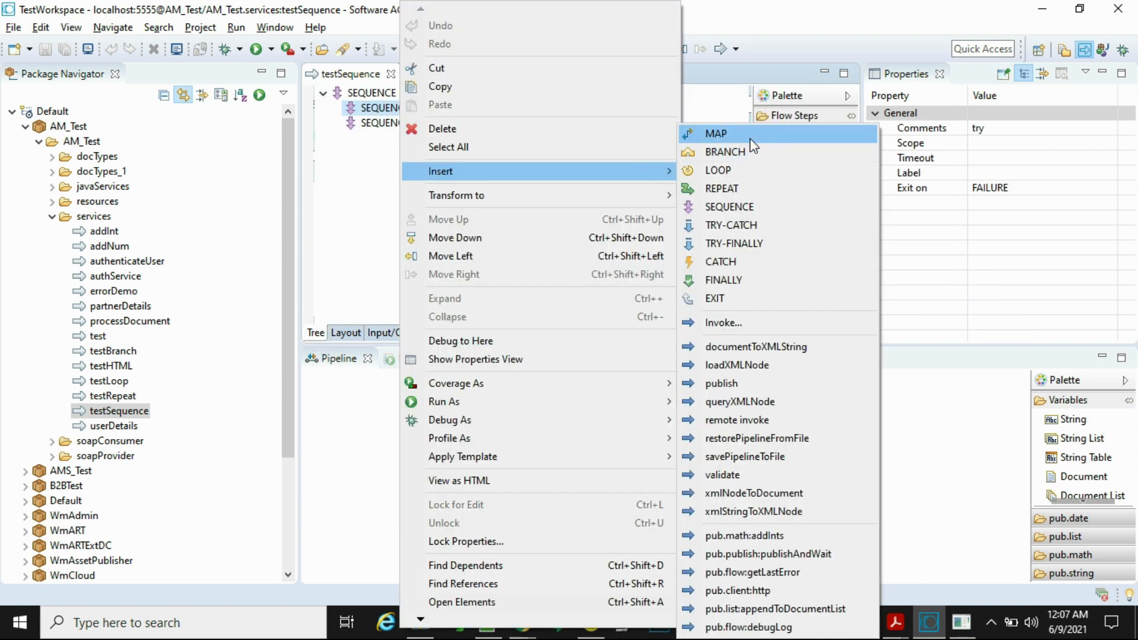
left_click(715, 134)
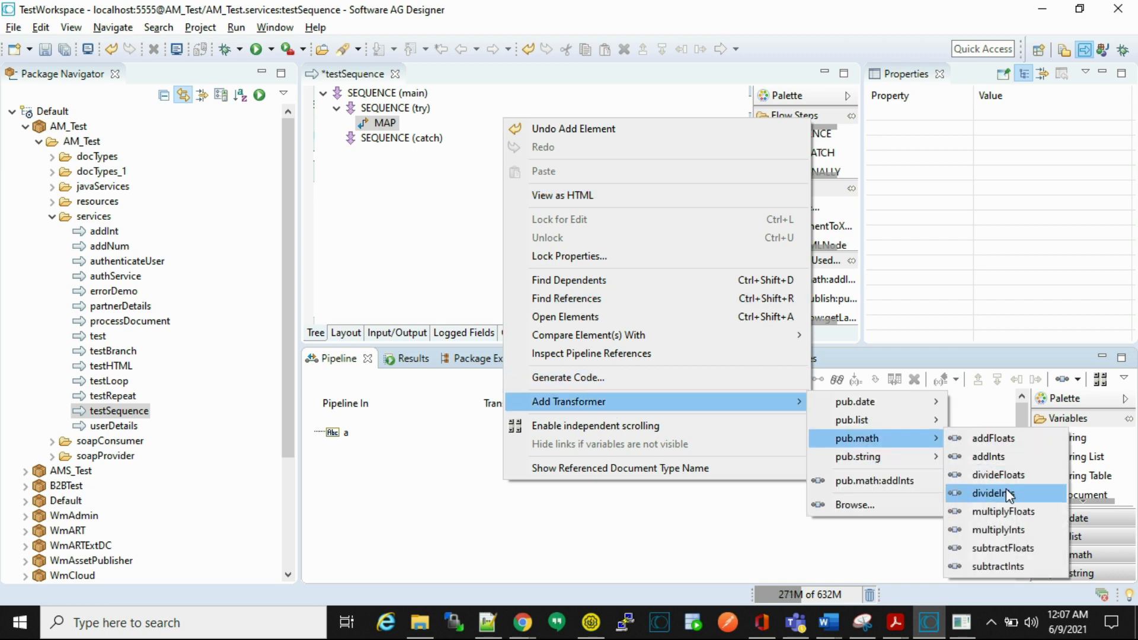
left_click(990, 494)
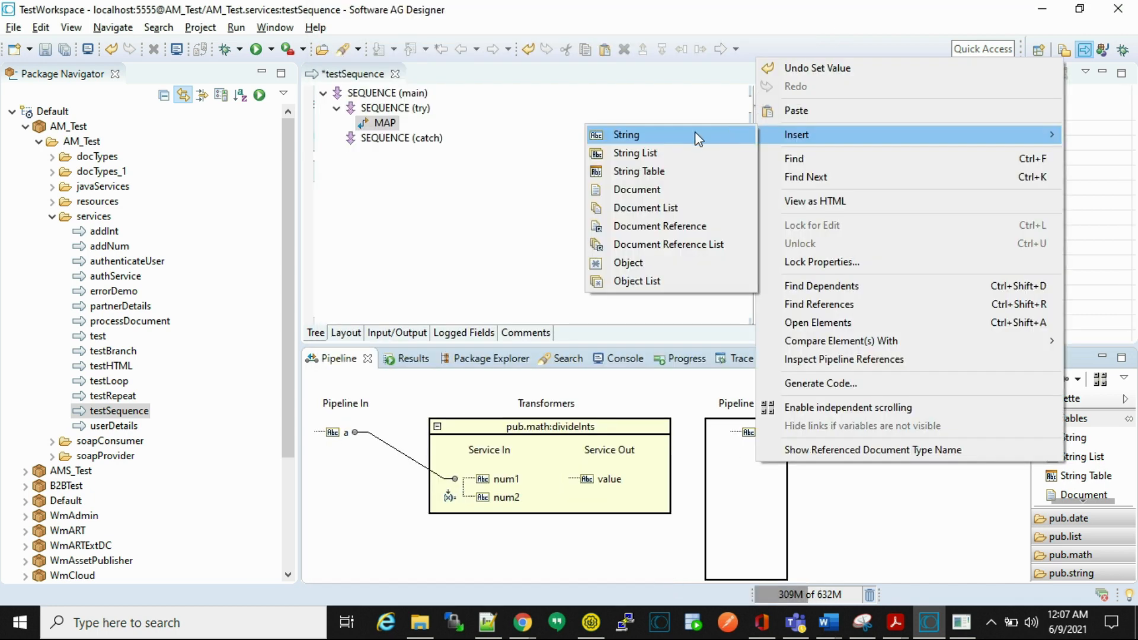
left_click(626, 135)
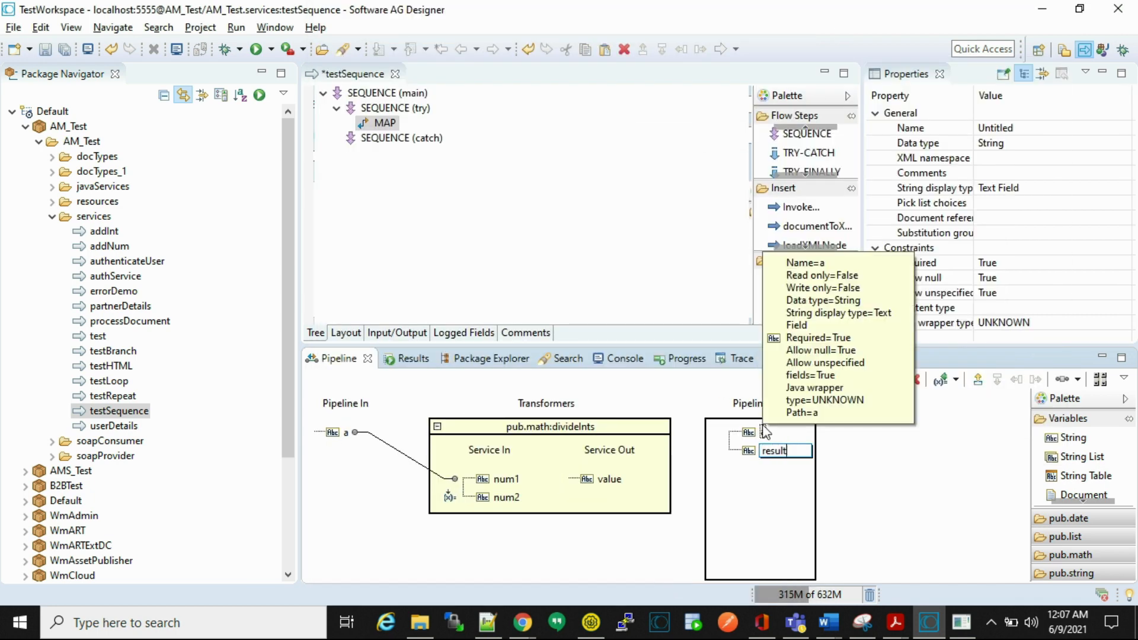
key("Return")
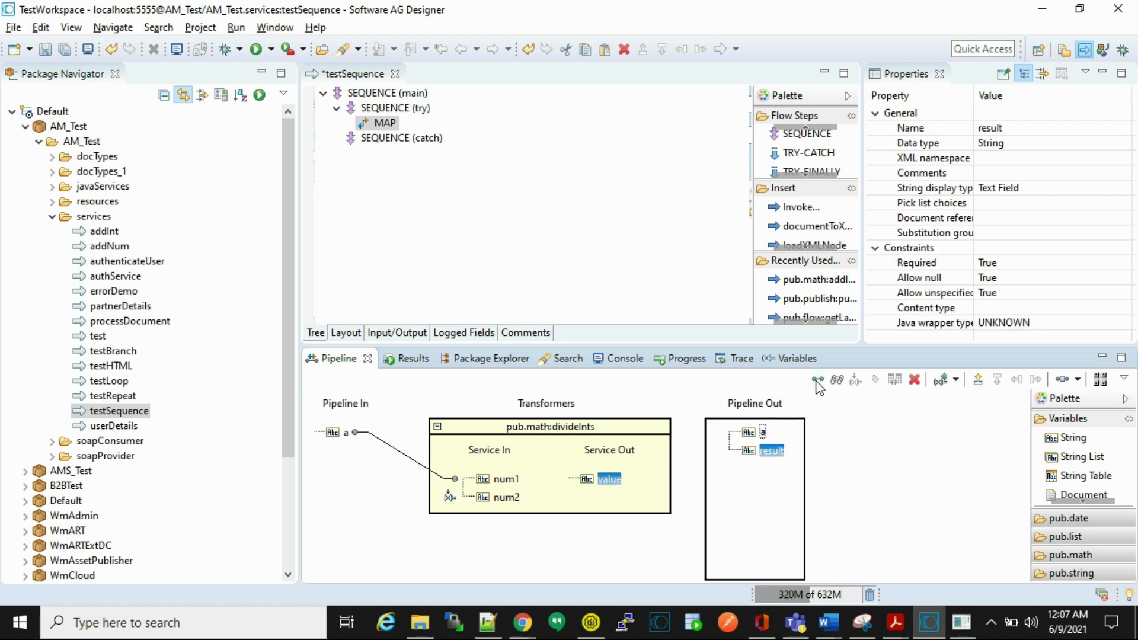
right_click(380, 138)
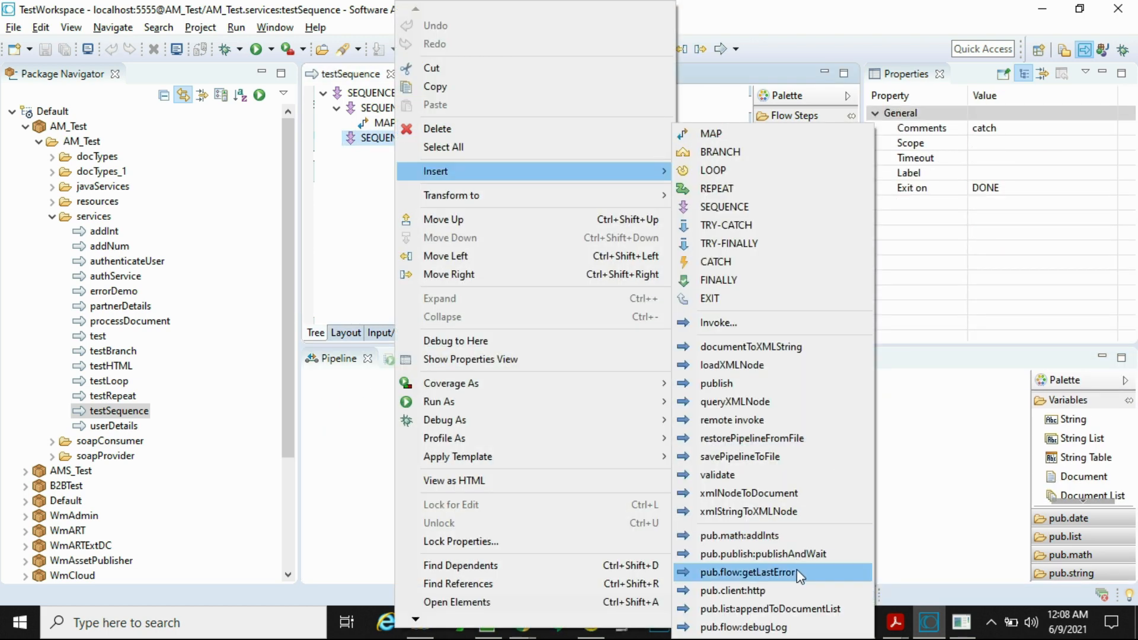
Insert getLastError and debugLog into catch, setting debugLog's message to an exception-occurred text
left_click(741, 572)
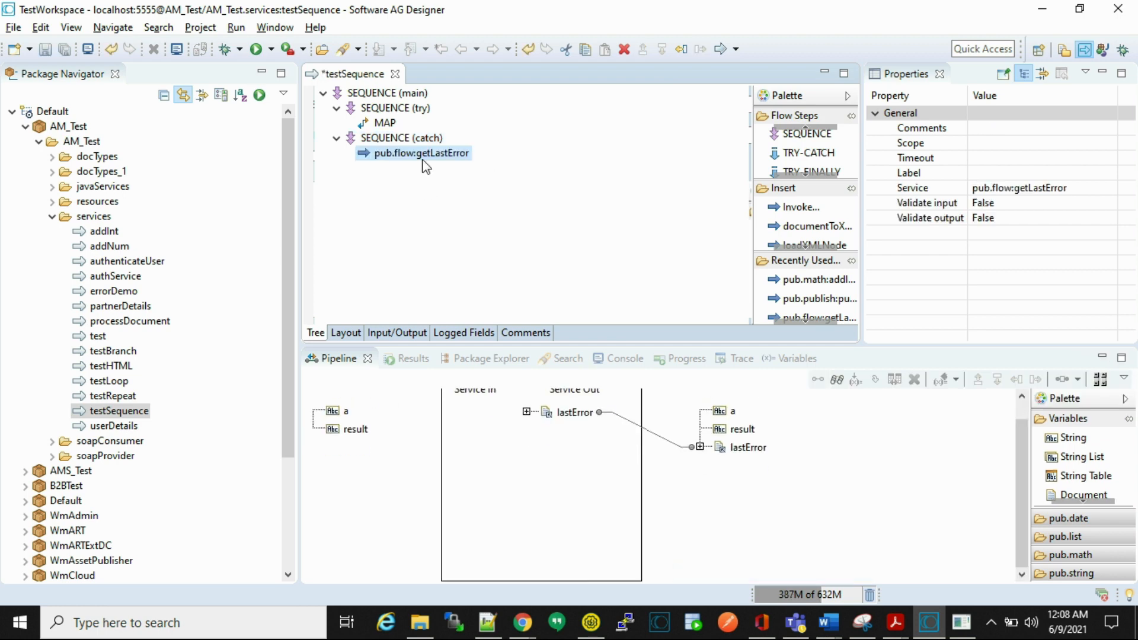
right_click(414, 139)
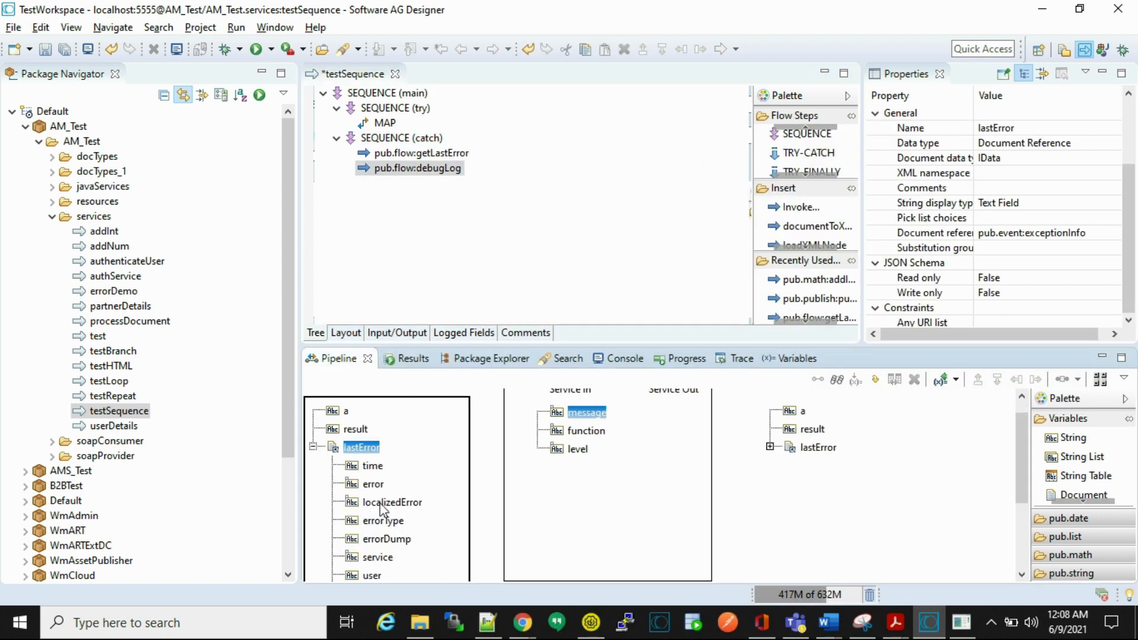
right_click(370, 483)
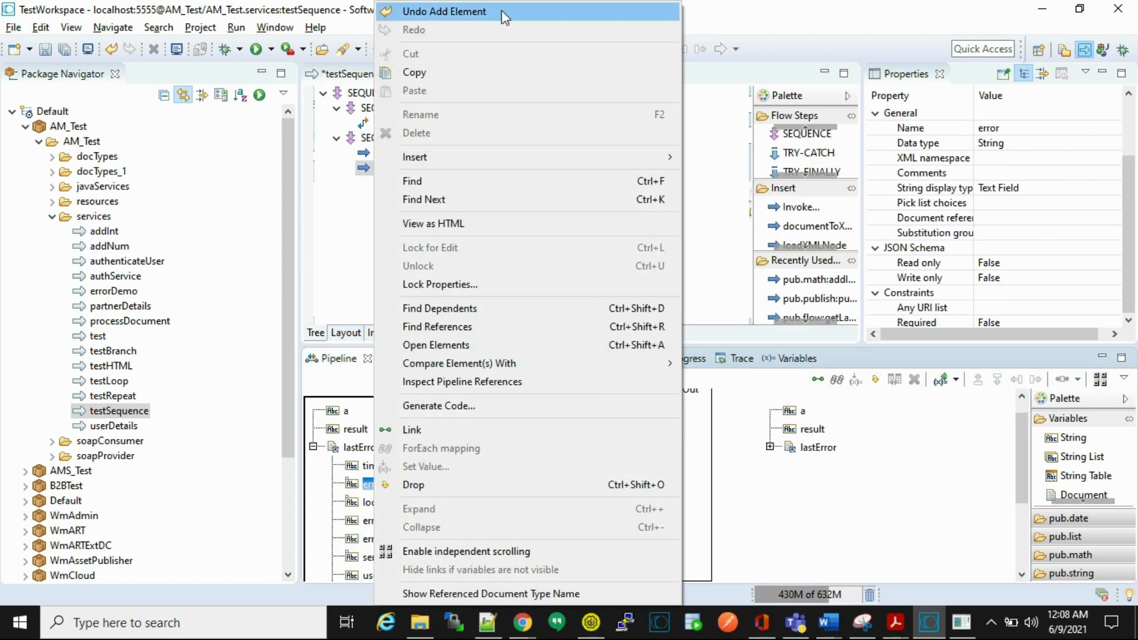
left_click(444, 11)
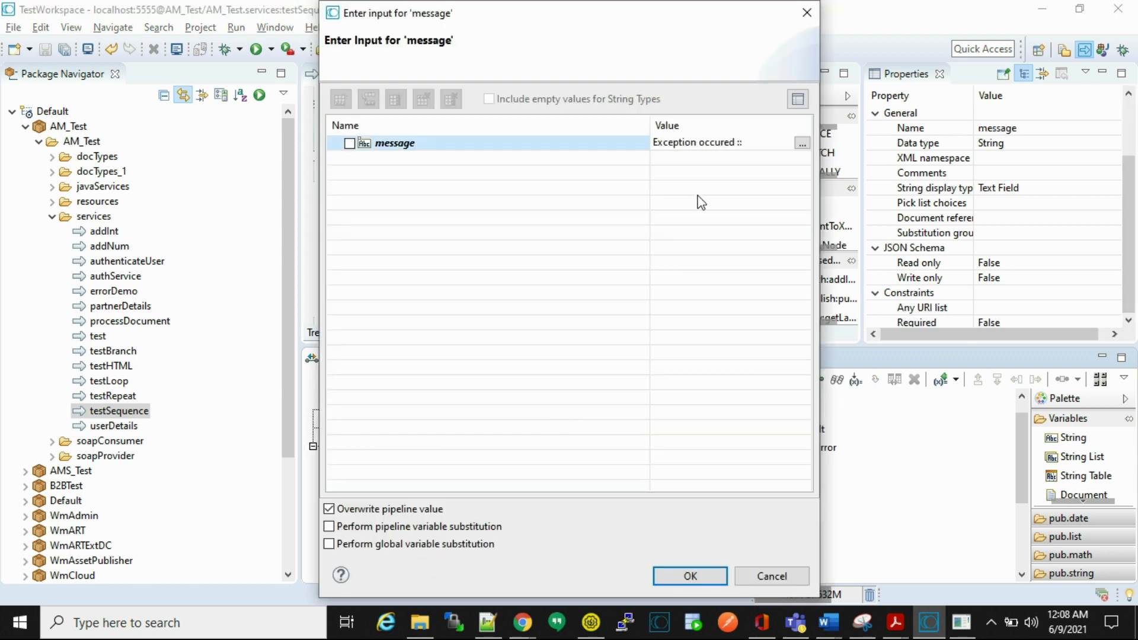
left_click(688, 576)
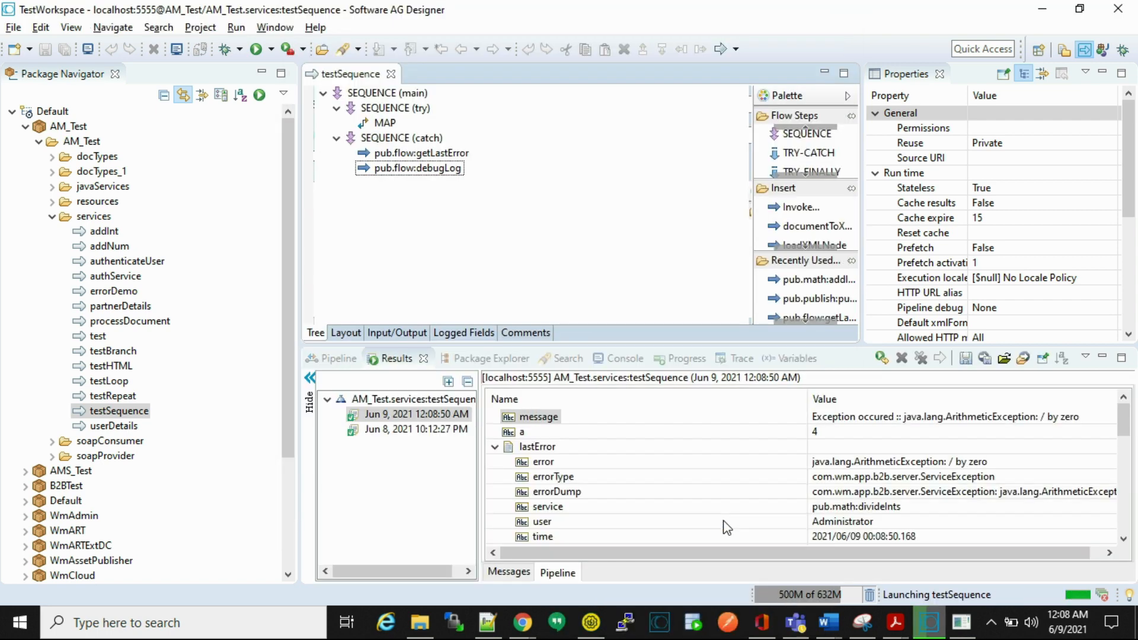
Map the try MAP step's divideInts value output to the result variable
left_click(494, 447)
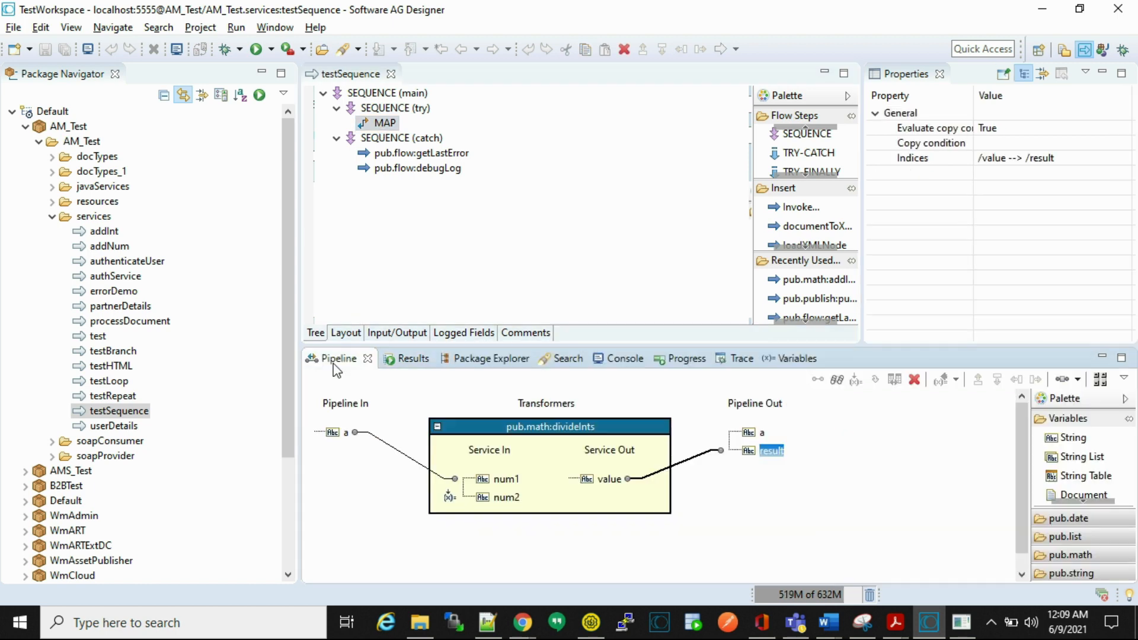
left_click(384, 123)
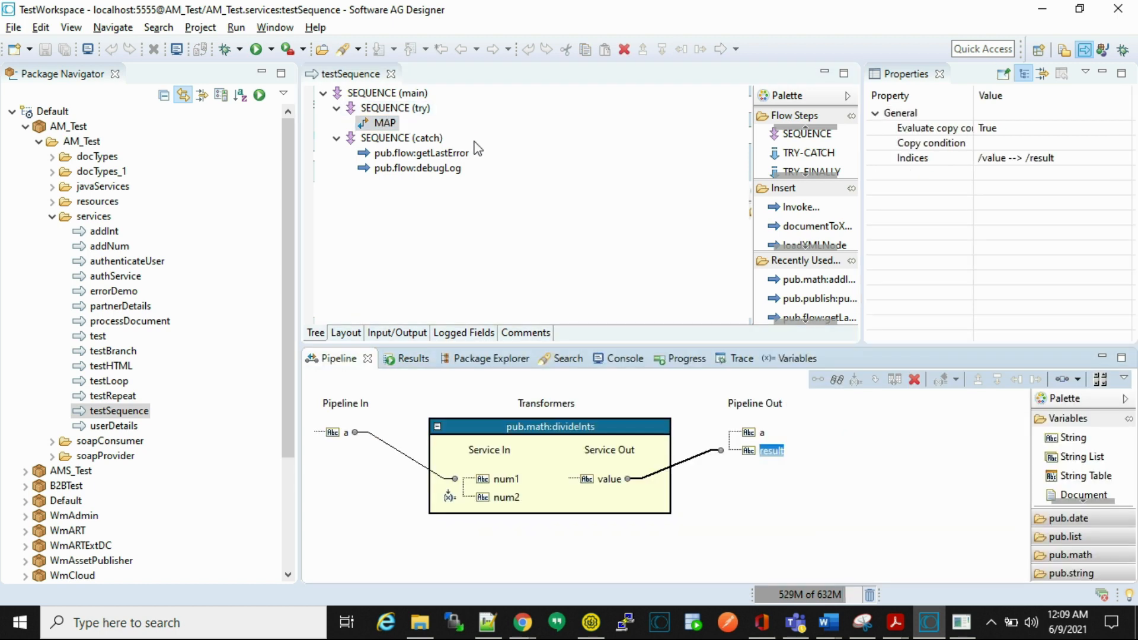
mouse_move(499, 279)
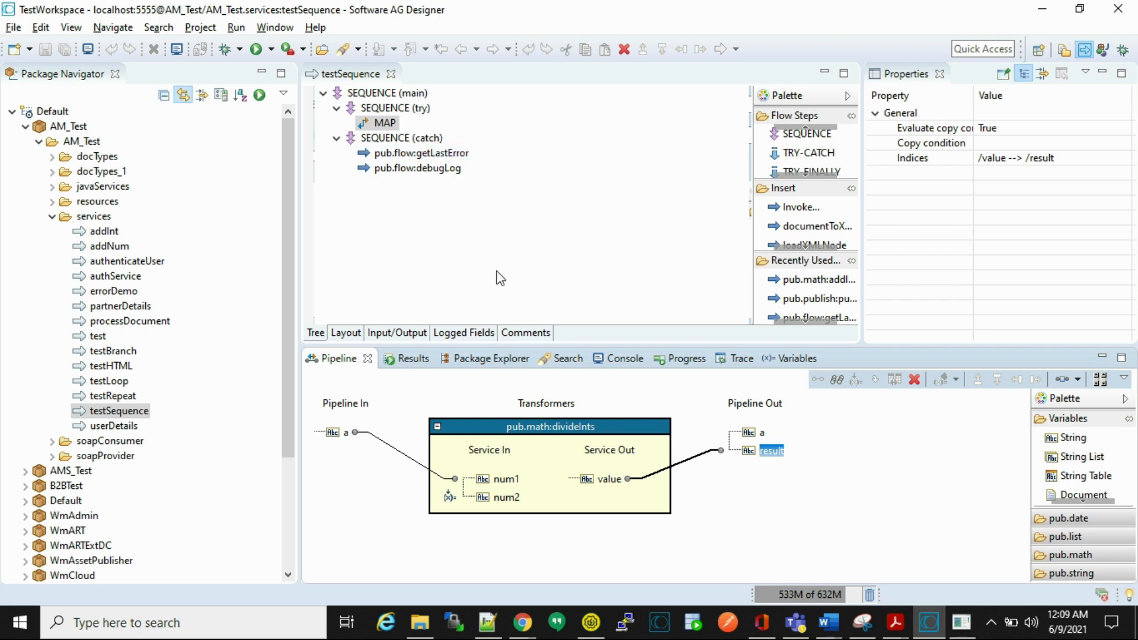